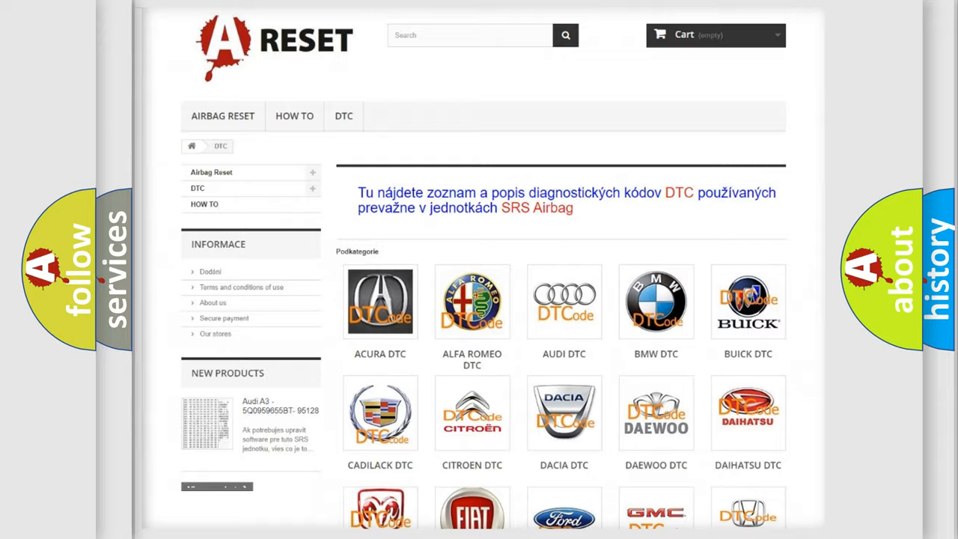
Open the Pontiac DTC listing from the brand grid and scroll down into its B1 airbag codes
{"action": "scroll", "scroll_direction": "down", "scroll_amount": 3}
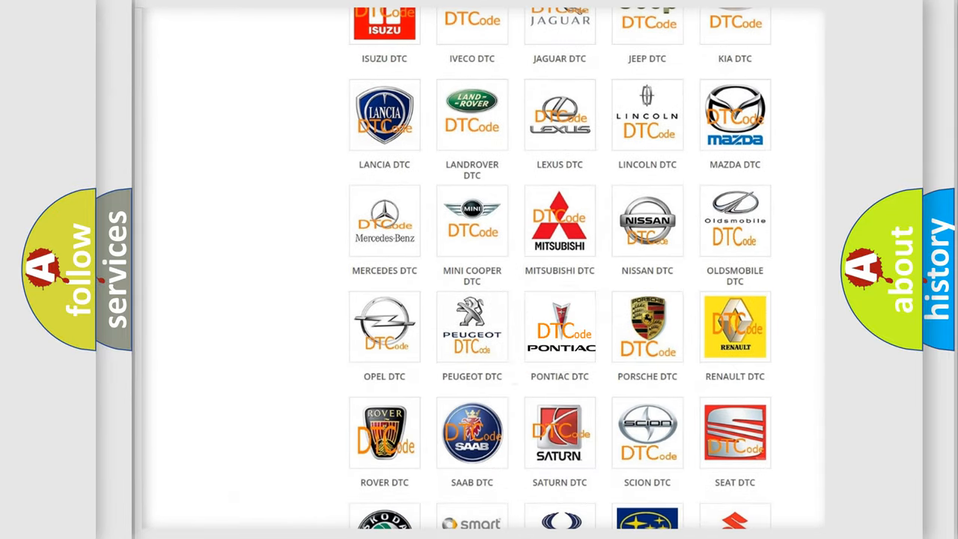
{"action": "left_click", "coordinate": [559, 326]}
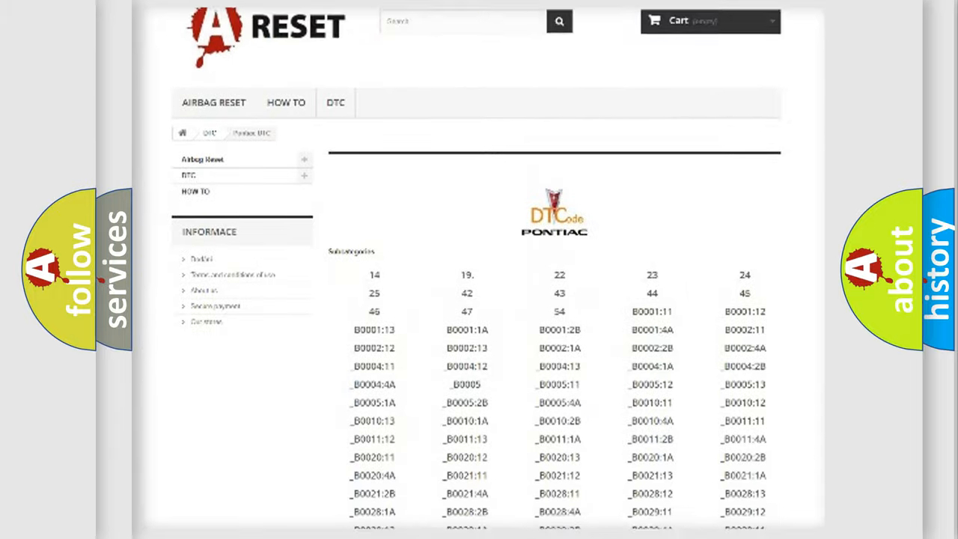
{"action": "scroll", "scroll_direction": "down", "scroll_amount": 3}
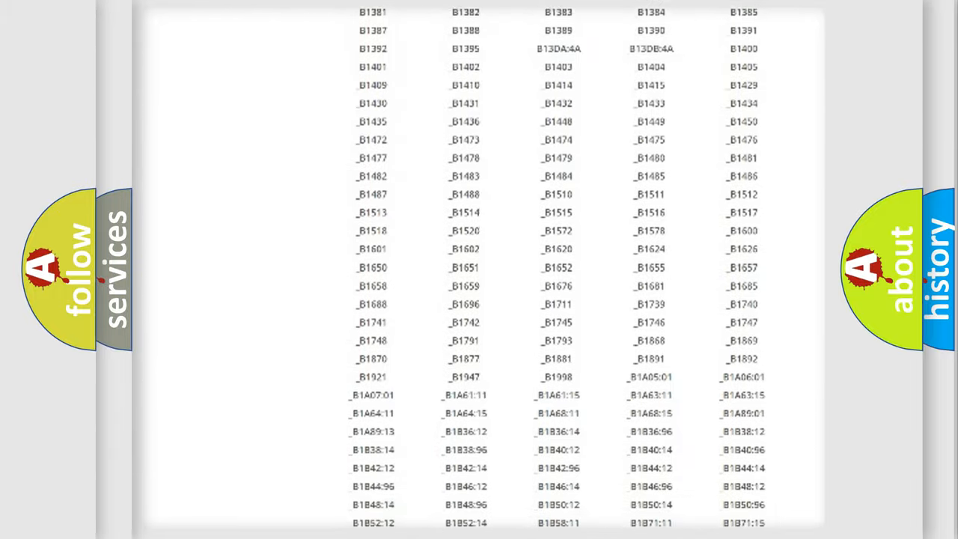